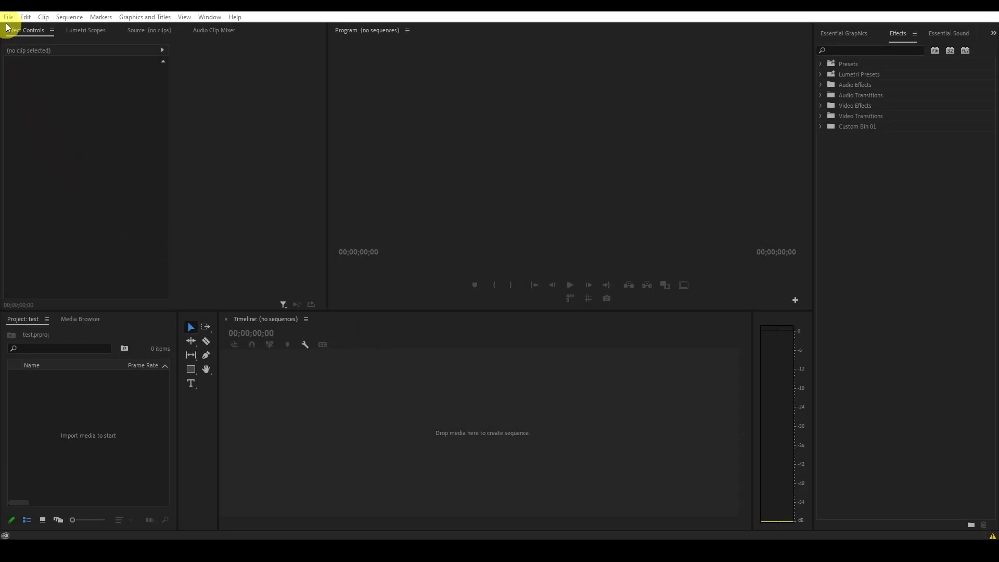
Step: Create a 1920×1080 legacy title named Title 02 from the File menu
click(8, 17)
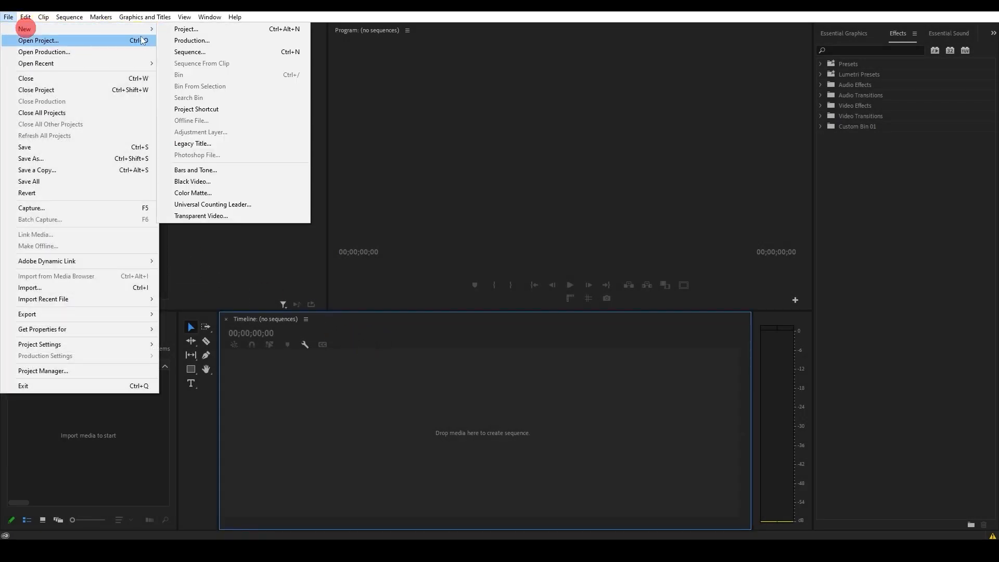
click(193, 144)
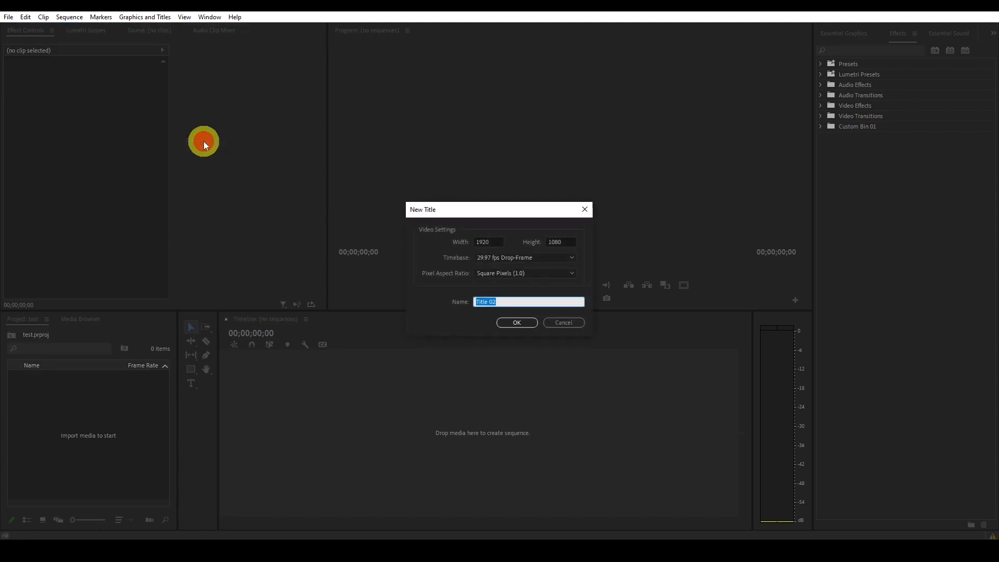
click(516, 322)
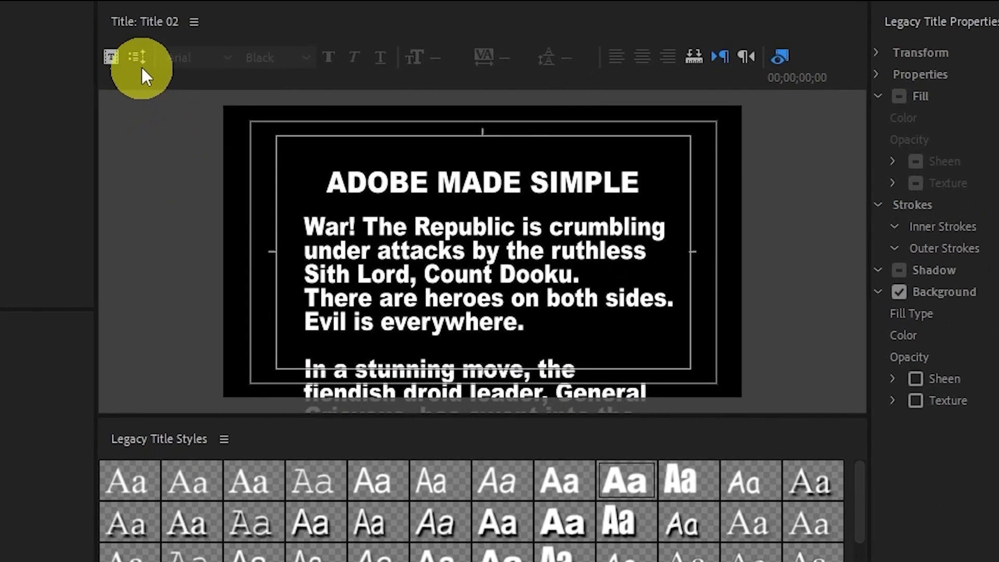
Step: Set Title 02 to Roll, ending off screen, in Roll/Crawl Options
click(137, 57)
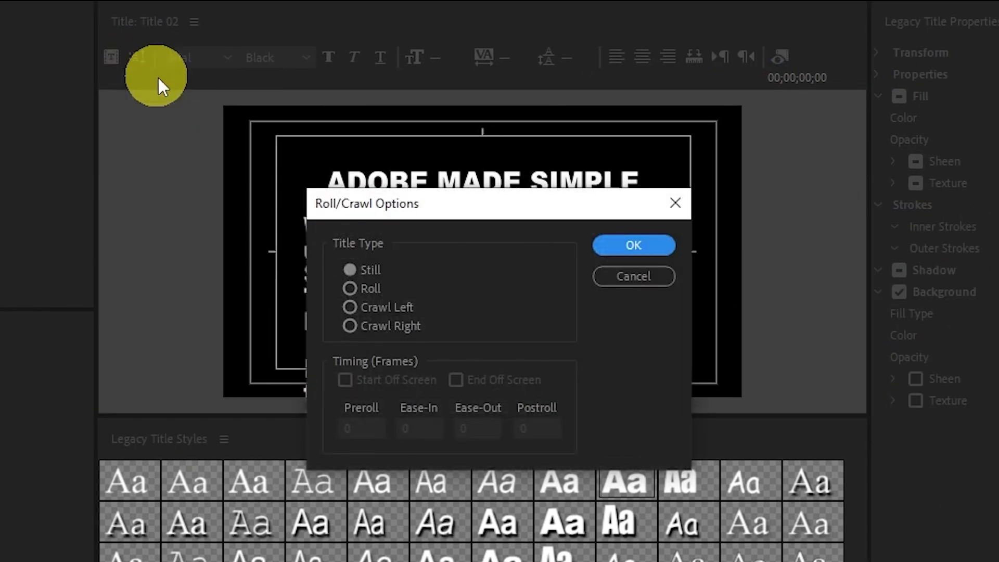
click(349, 287)
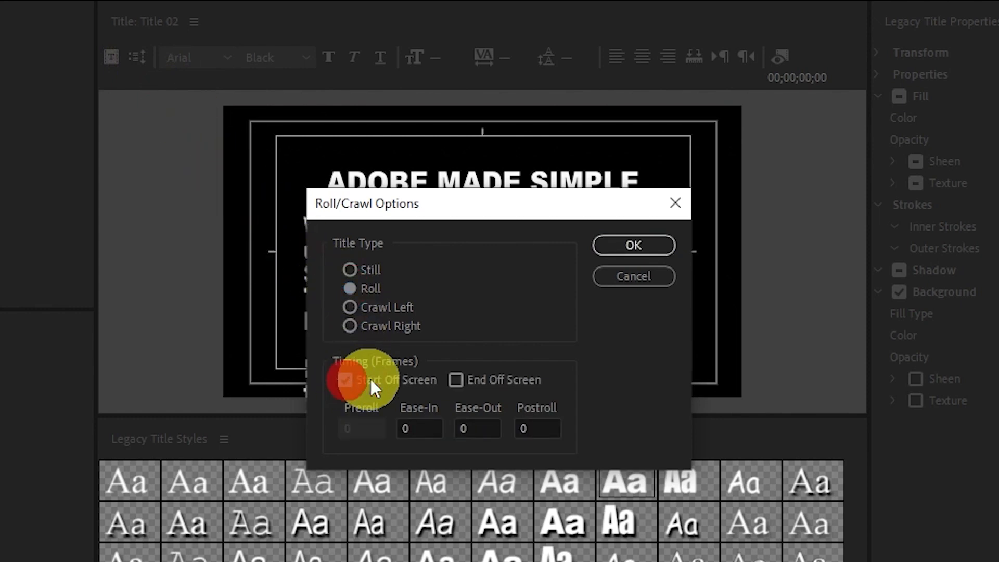
click(456, 380)
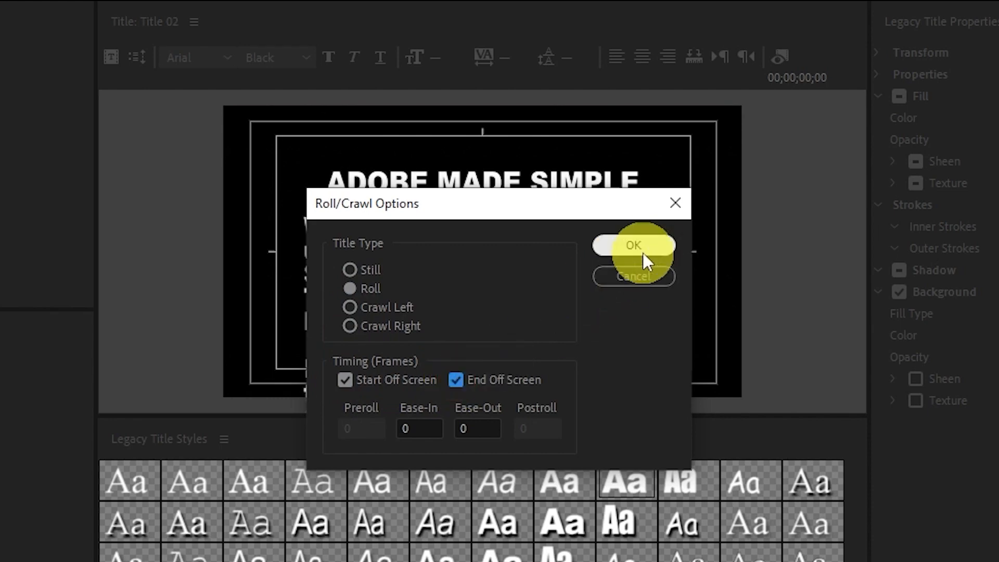
click(632, 246)
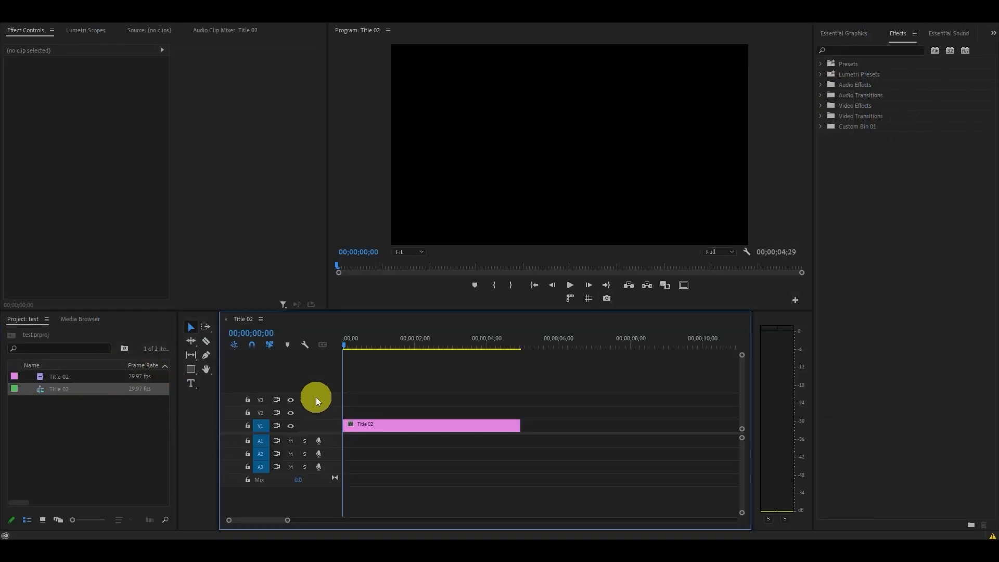
Step: Search the Effects panel for 'CORNER' to find Corner Pin
click(866, 50)
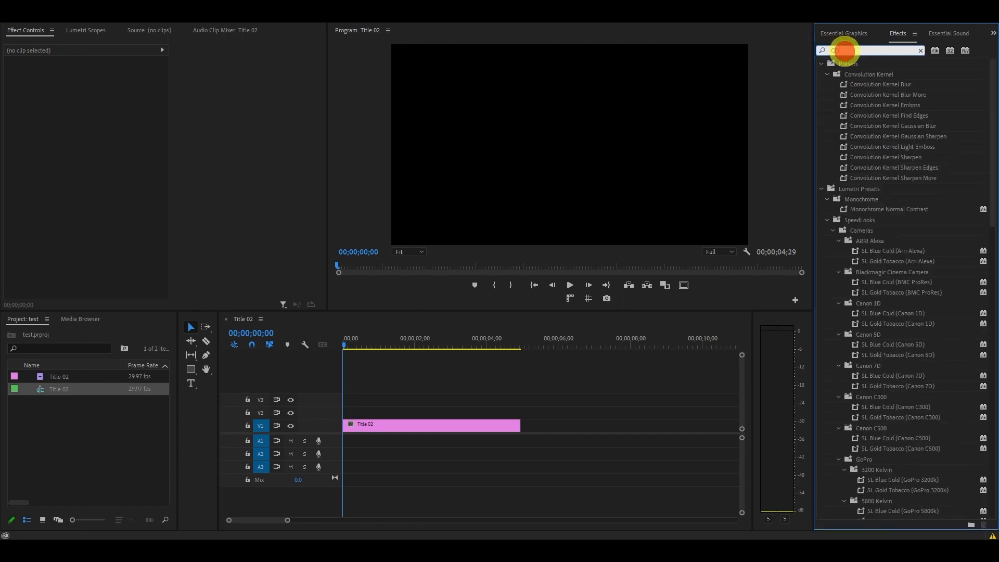
text(CORNER)
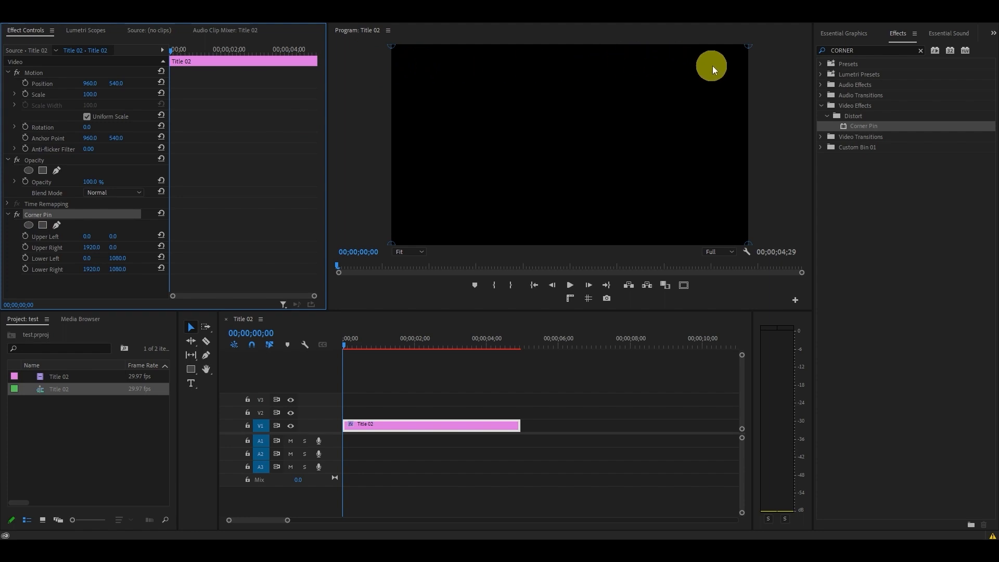
mouse_move(768, 71)
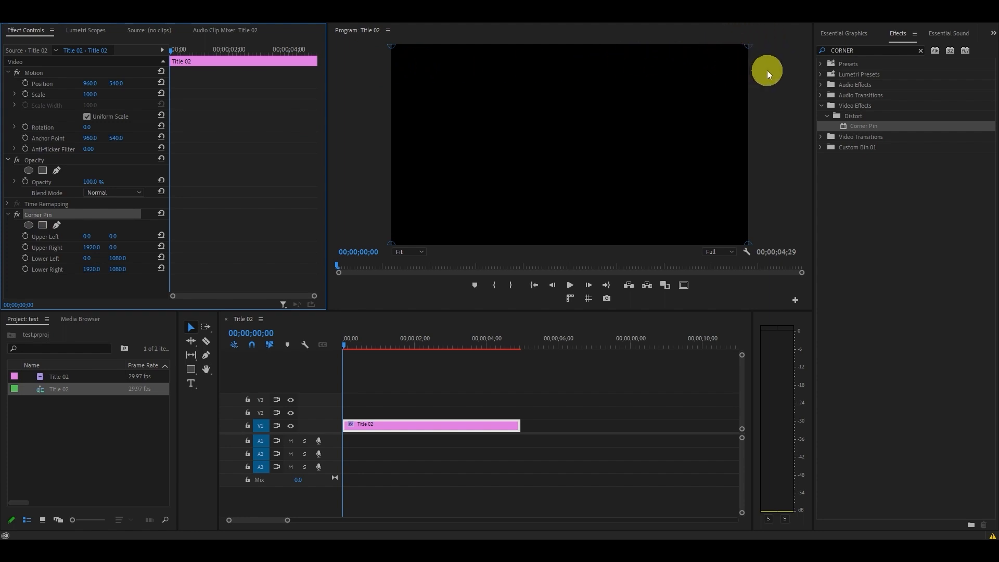